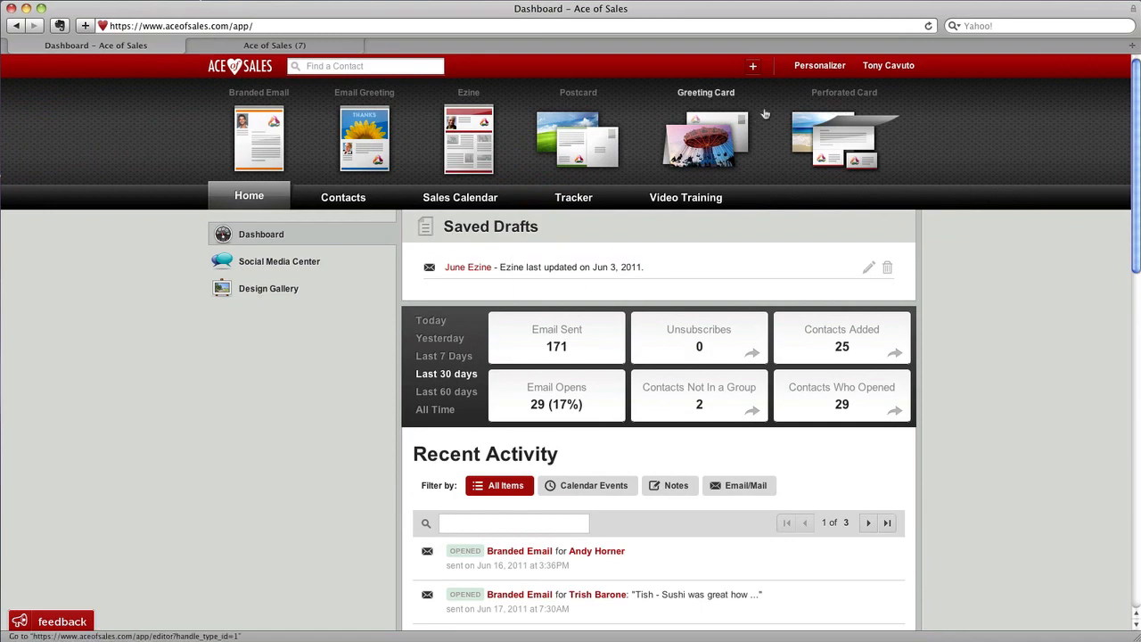
Go to Personalizer > Contact Info and bring the Network Links section into view
left_click(820, 65)
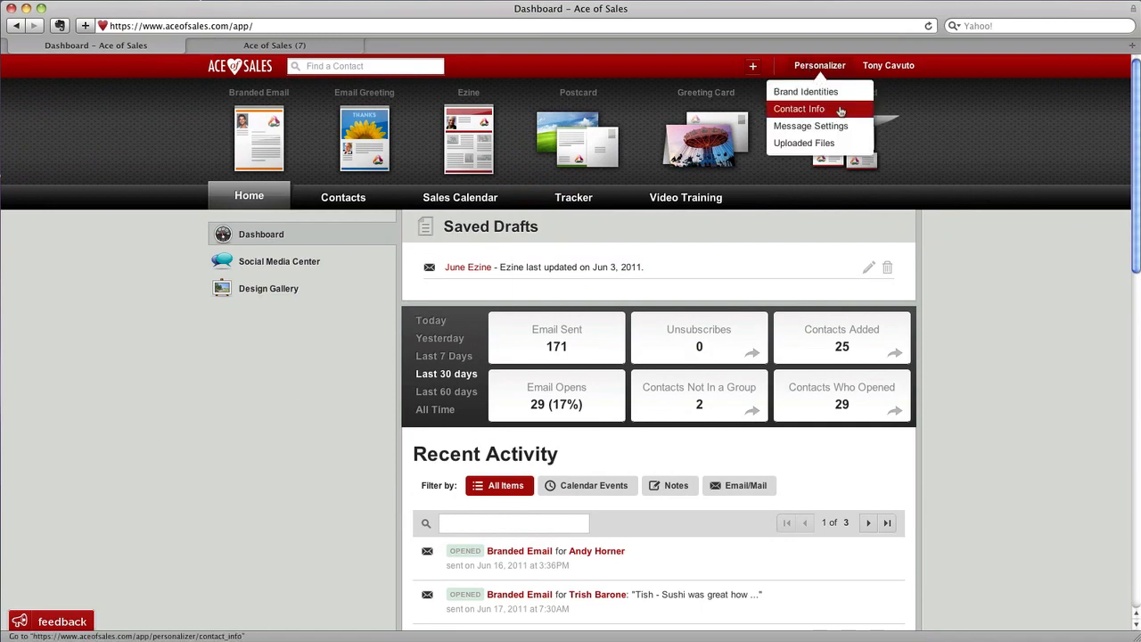
left_click(798, 108)
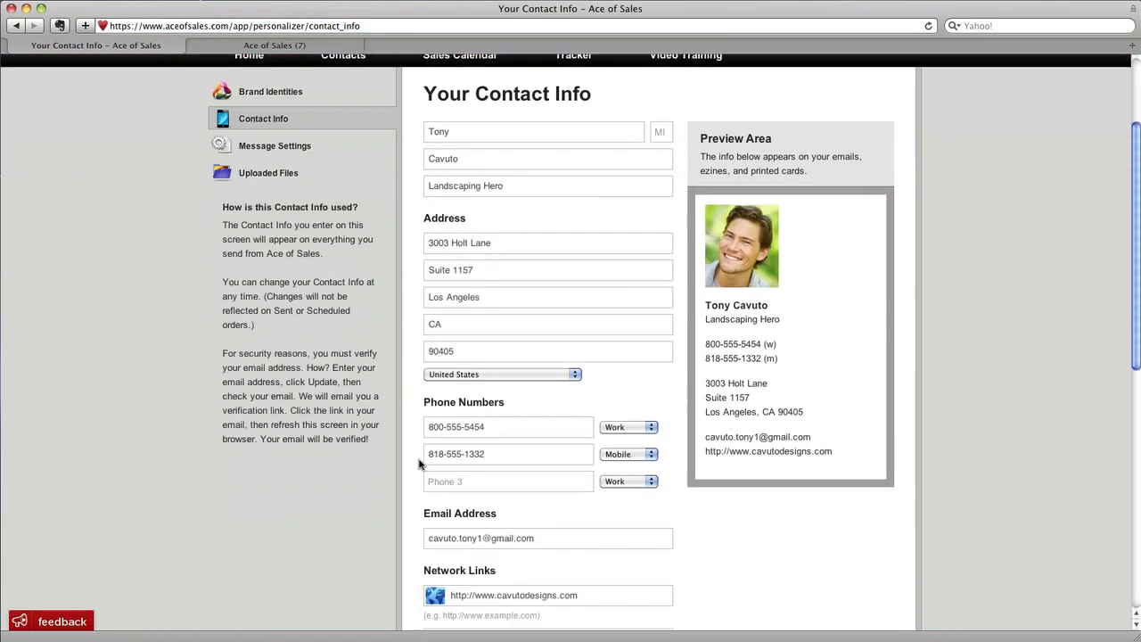
scroll("down", 3)
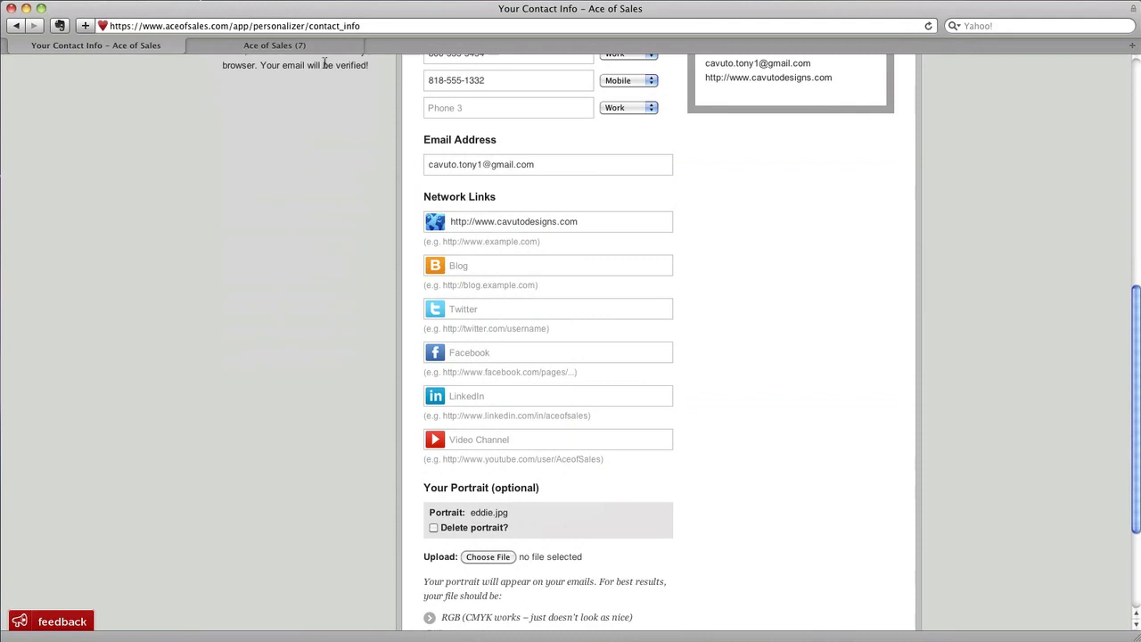
left_click(275, 46)
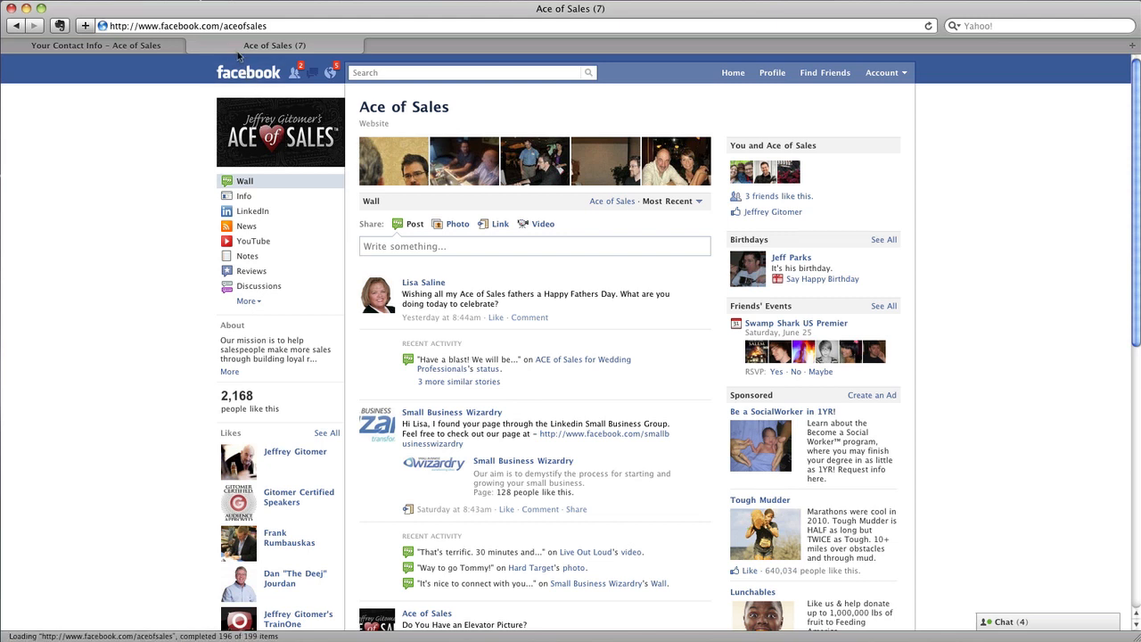
left_click(205, 25)
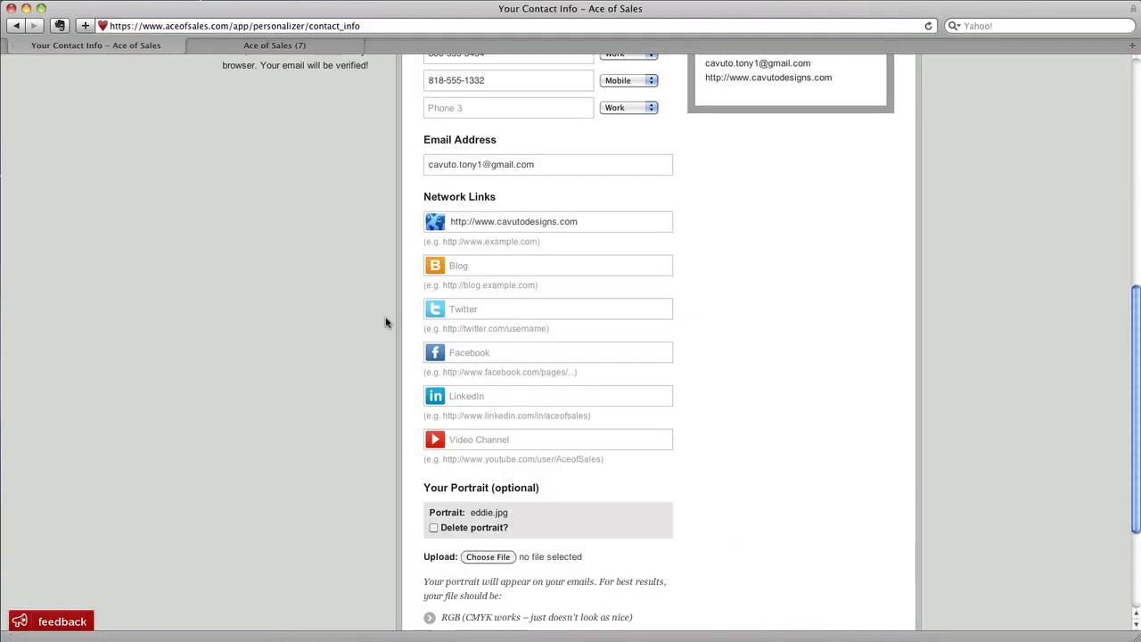
left_click(547, 352)
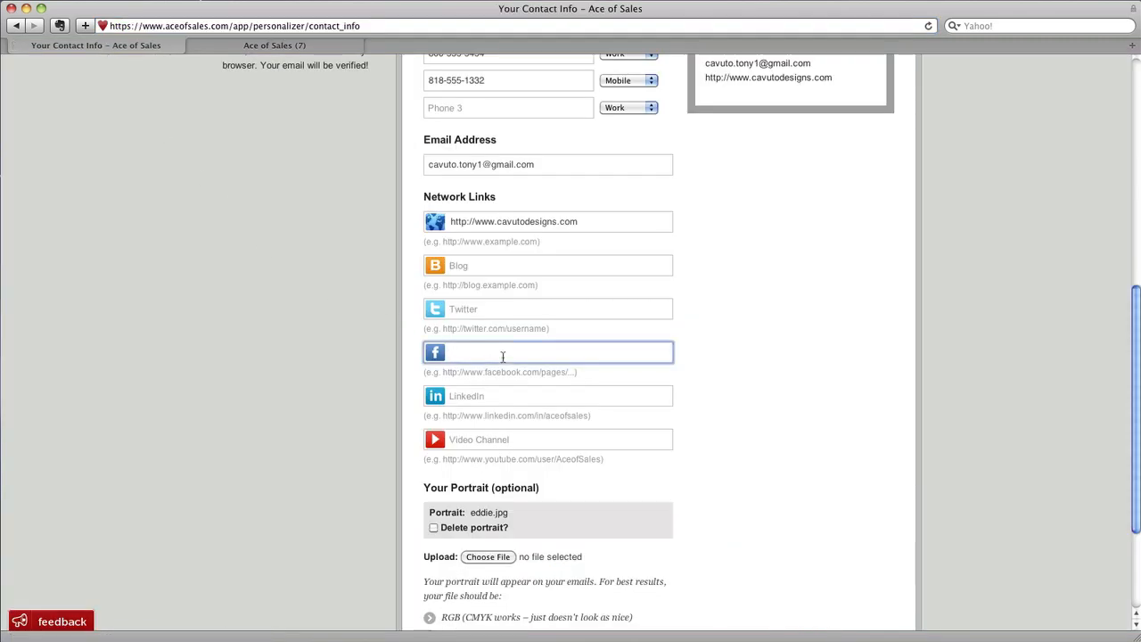
type("http://www.facebook.com/aceofsales")
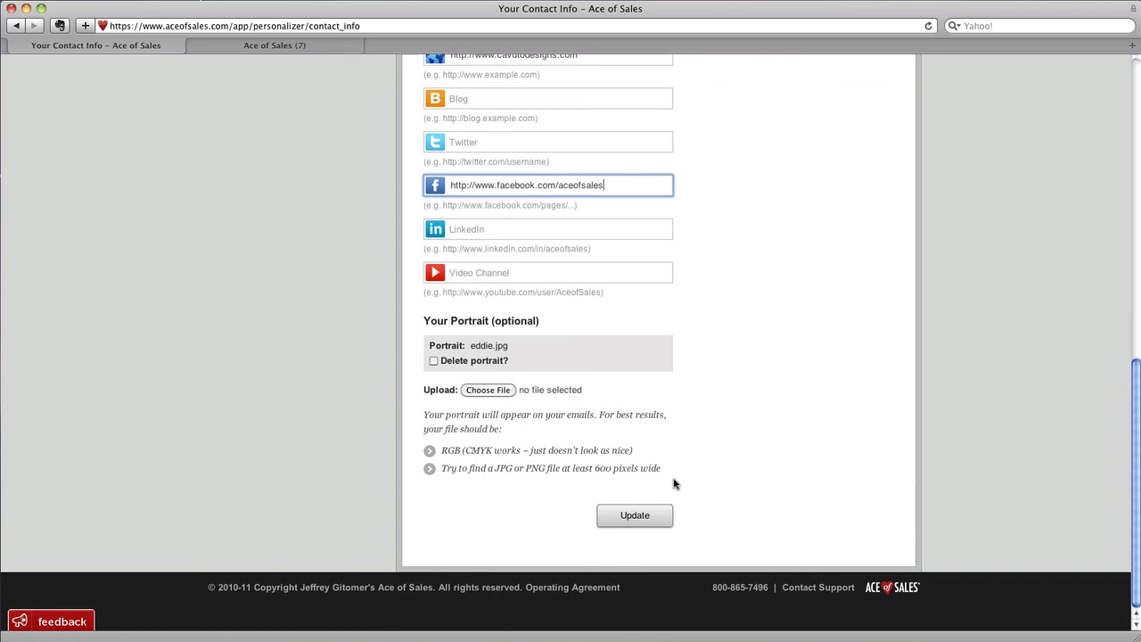
left_click(634, 514)
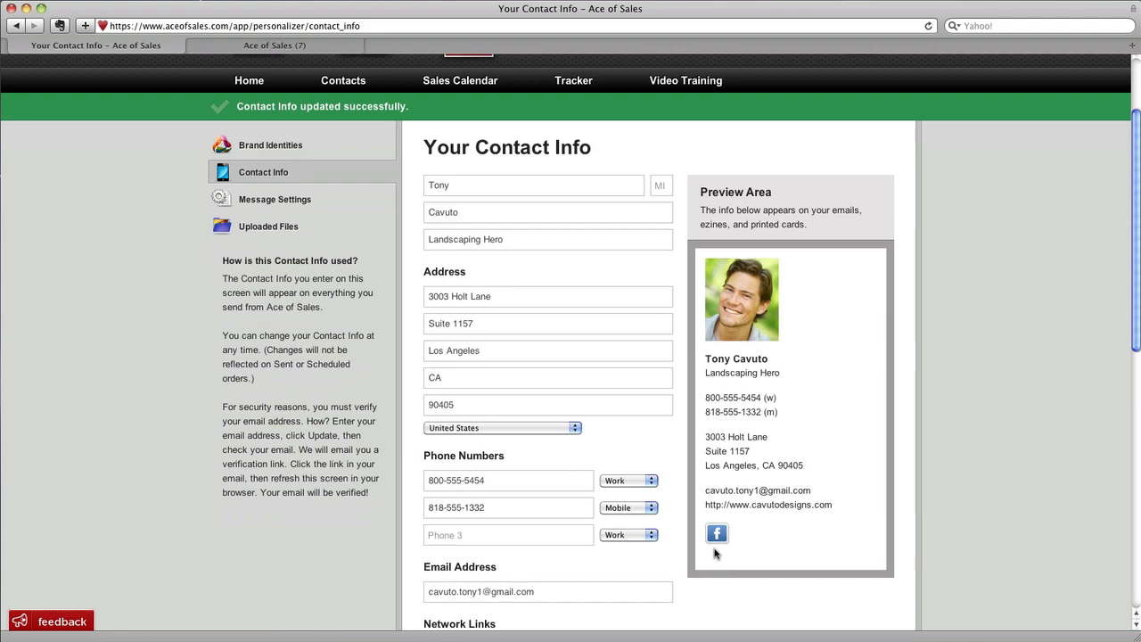
scroll("down", 3)
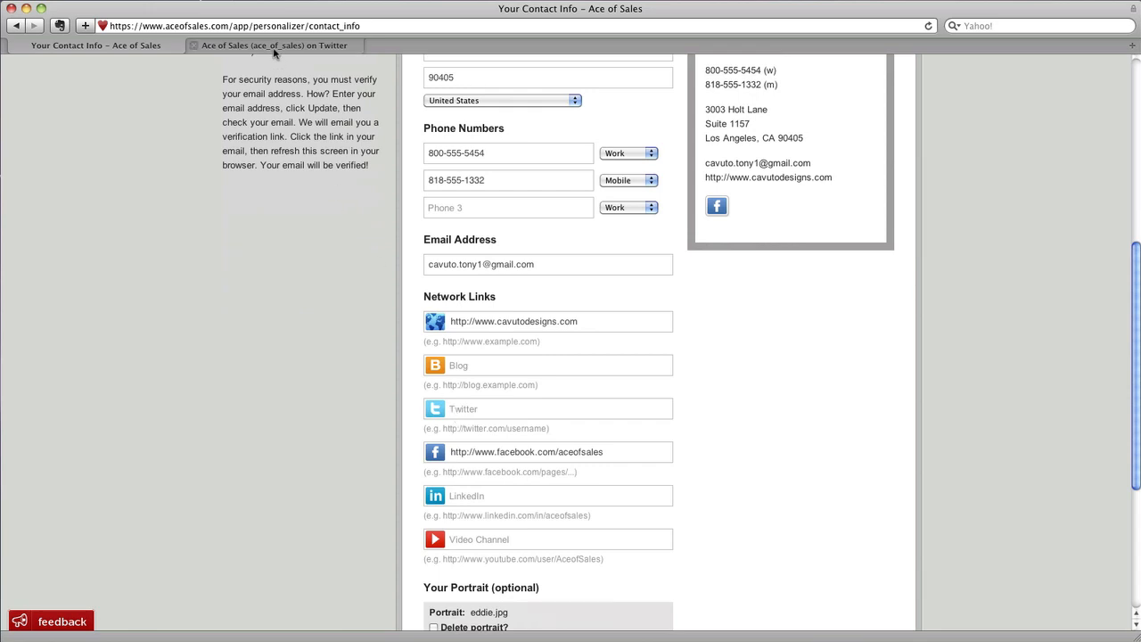
Select the company Twitter page address, then return to the Contact Info page
left_click(274, 45)
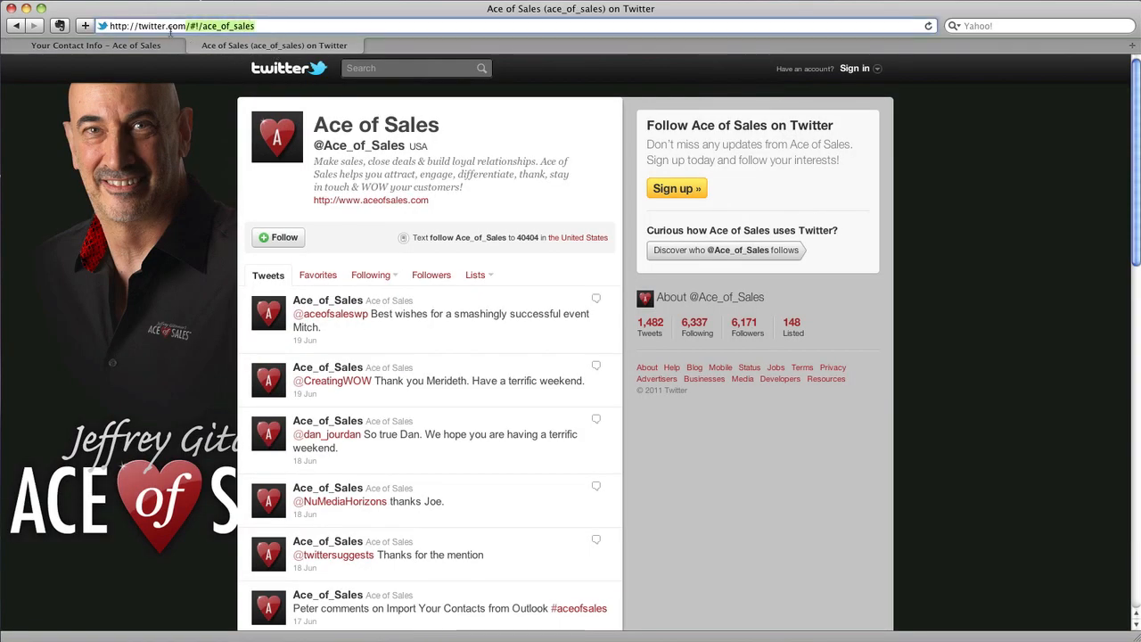
left_click(178, 25)
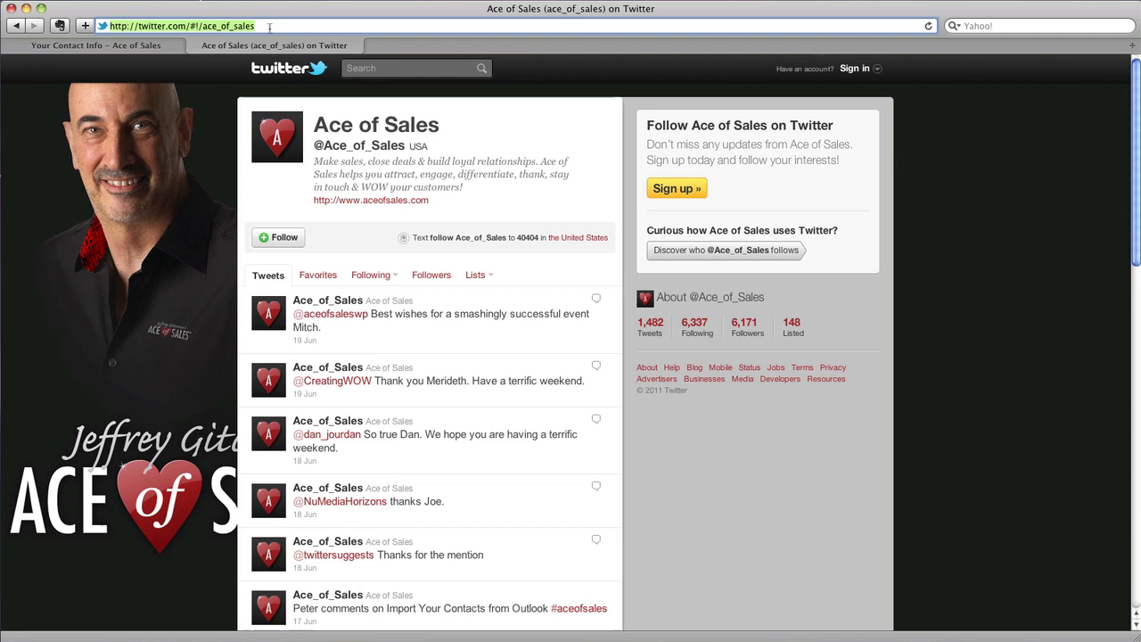
left_click(95, 45)
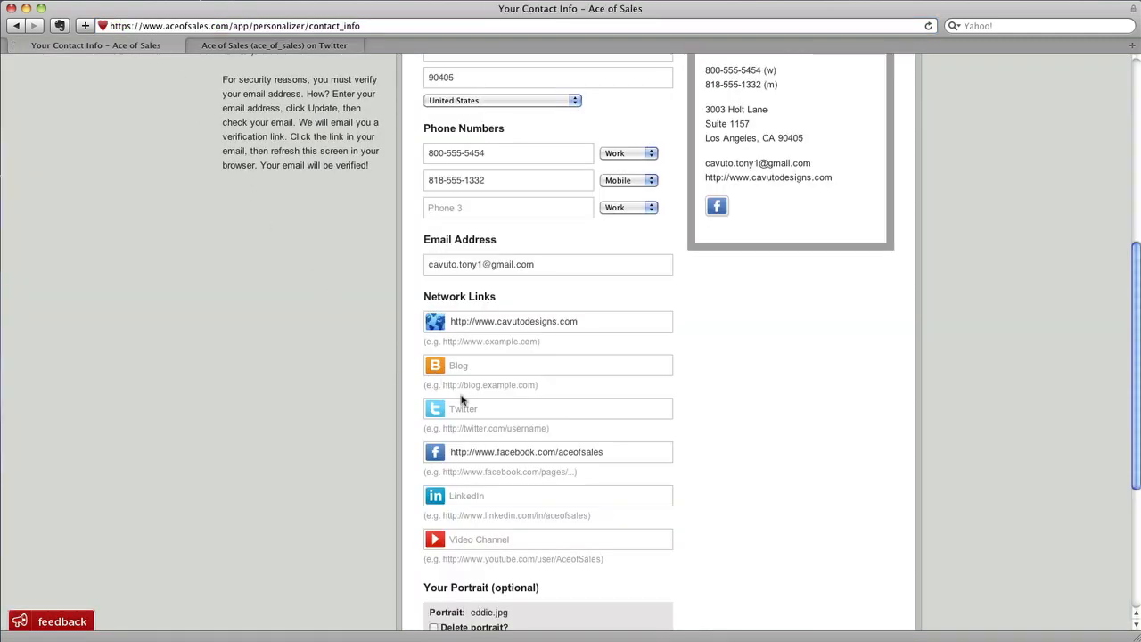
type("http://twitter.com/#!/ace_of_sales")
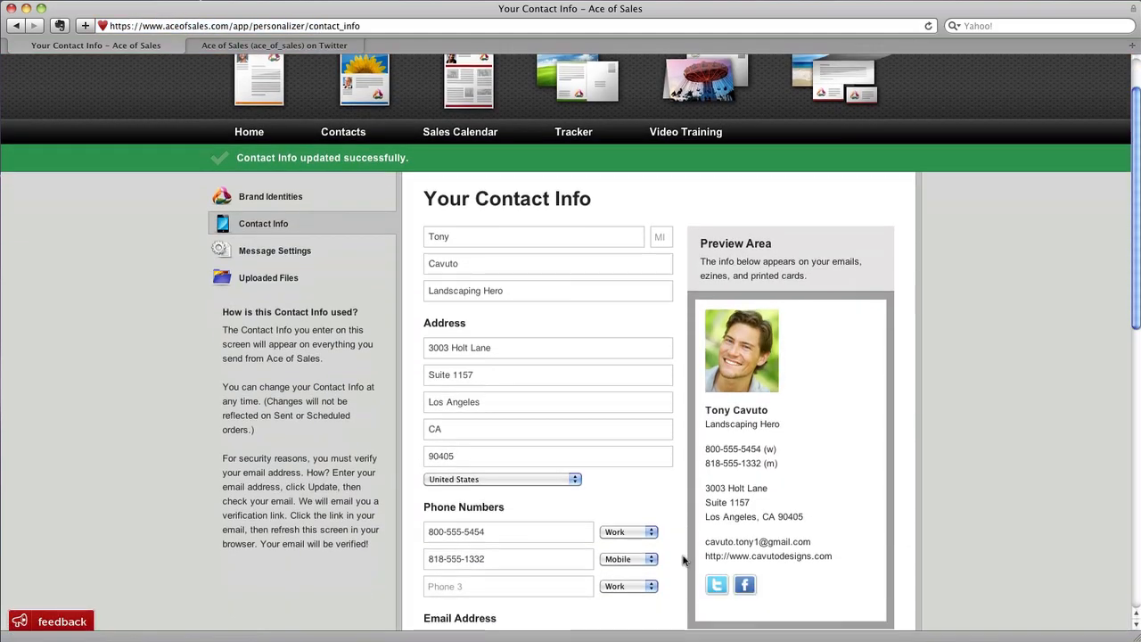
scroll("down", 3)
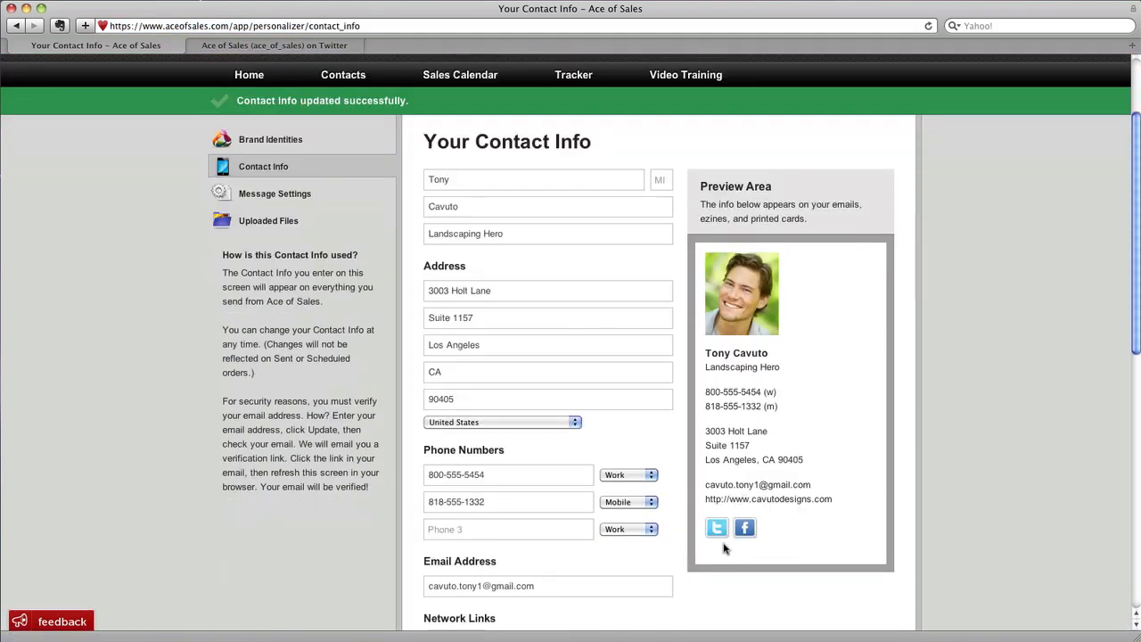
mouse_move(717, 527)
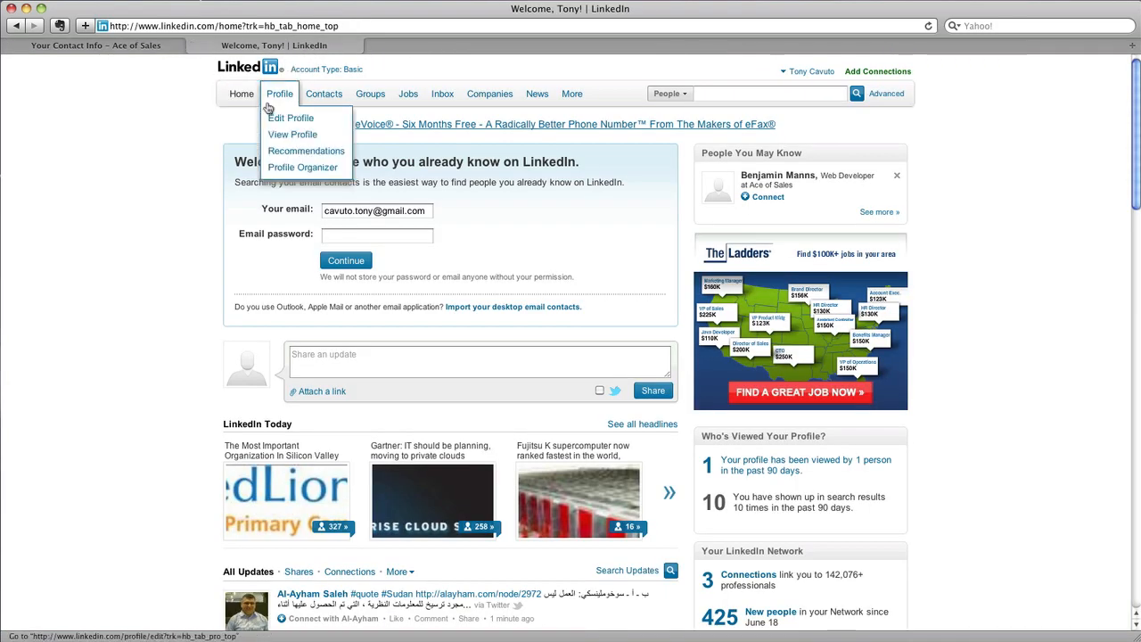
Open LinkedIn's Edit Profile page to reach the public profile URL
left_click(291, 118)
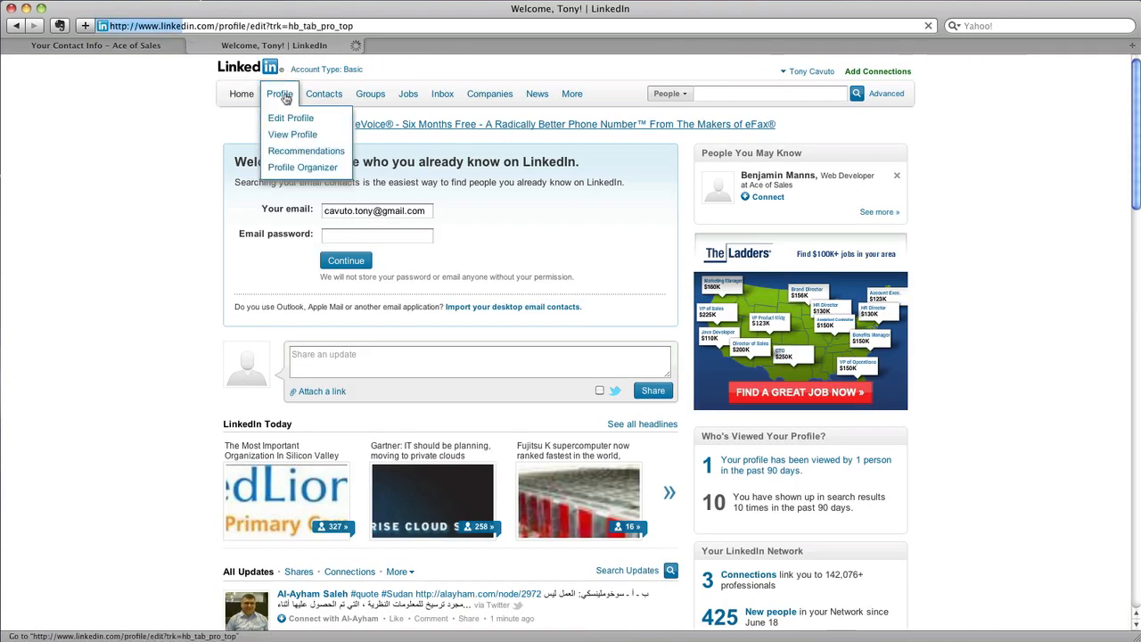
left_click(291, 118)
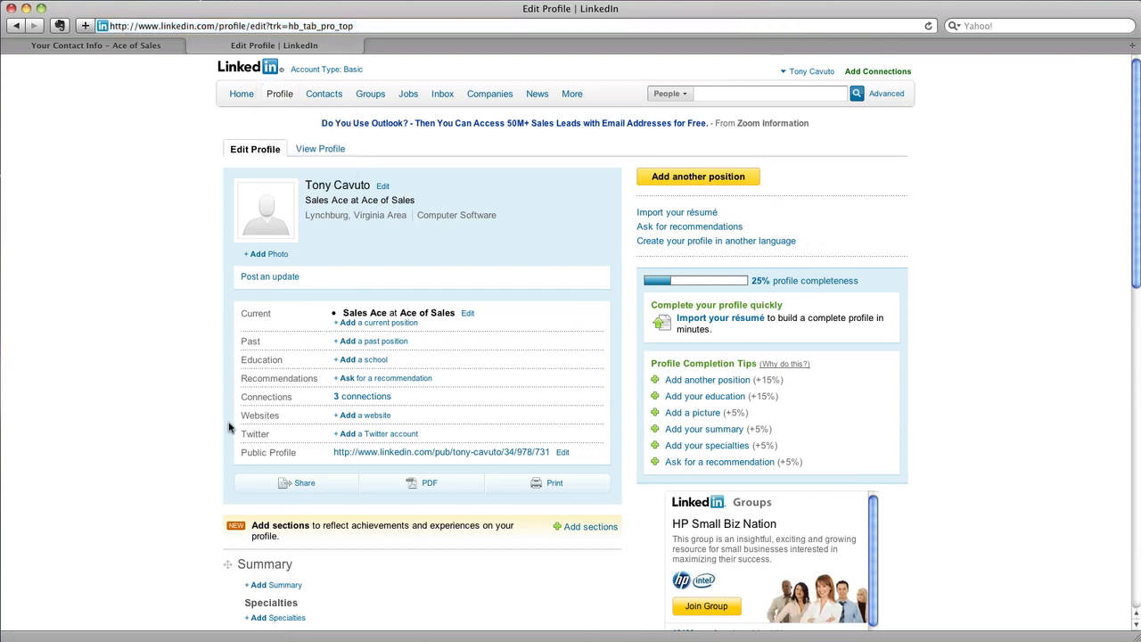
mouse_move(248, 466)
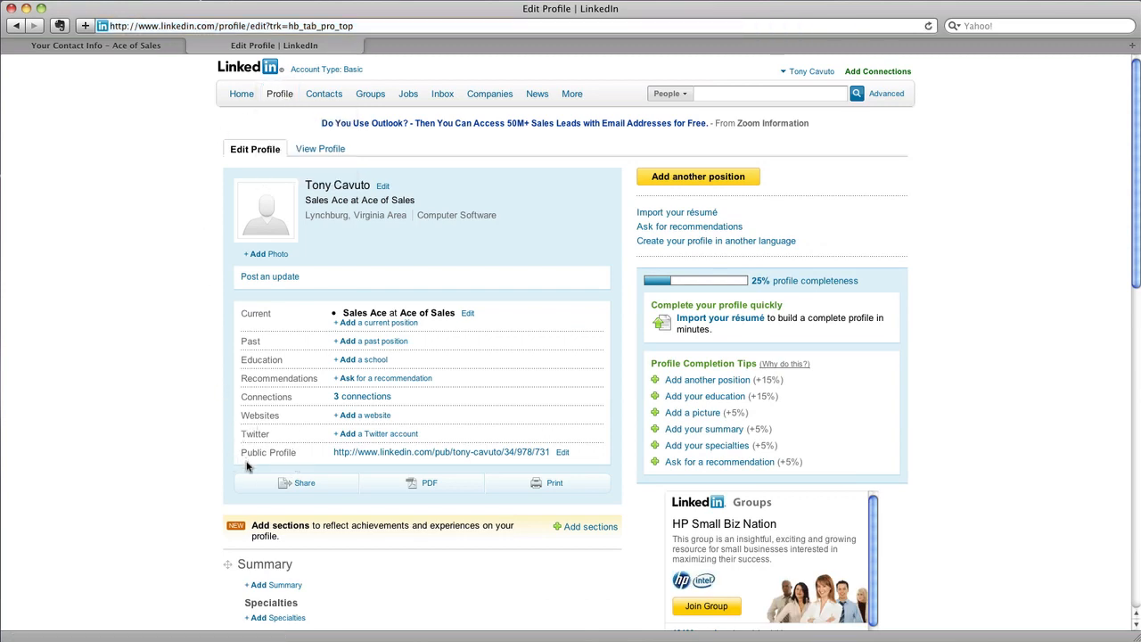
mouse_move(521, 463)
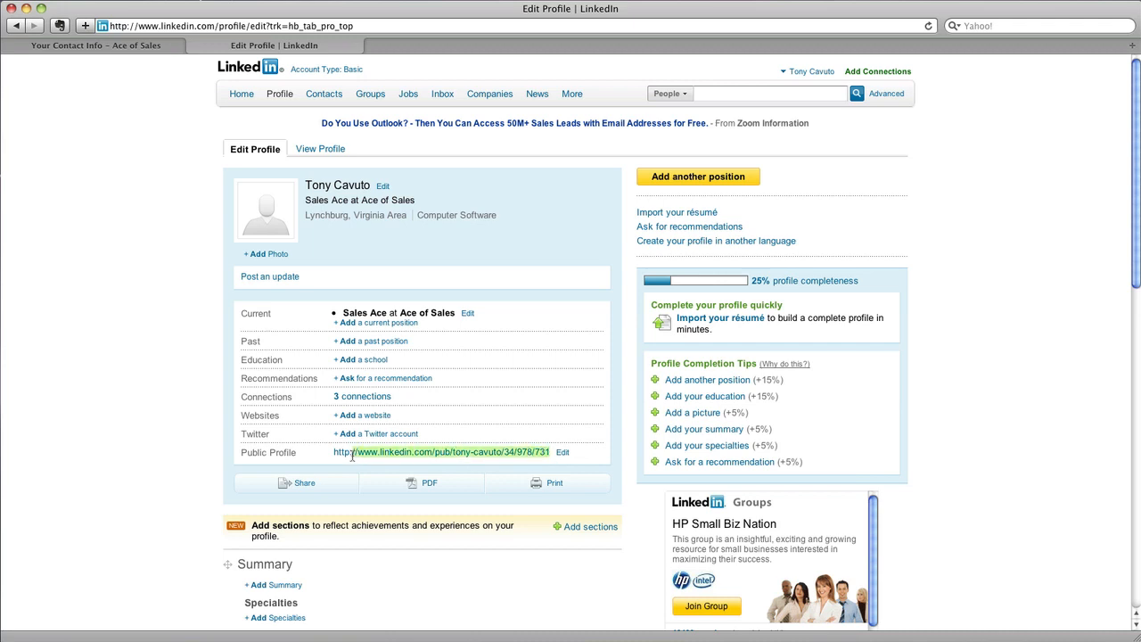
mouse_move(337, 454)
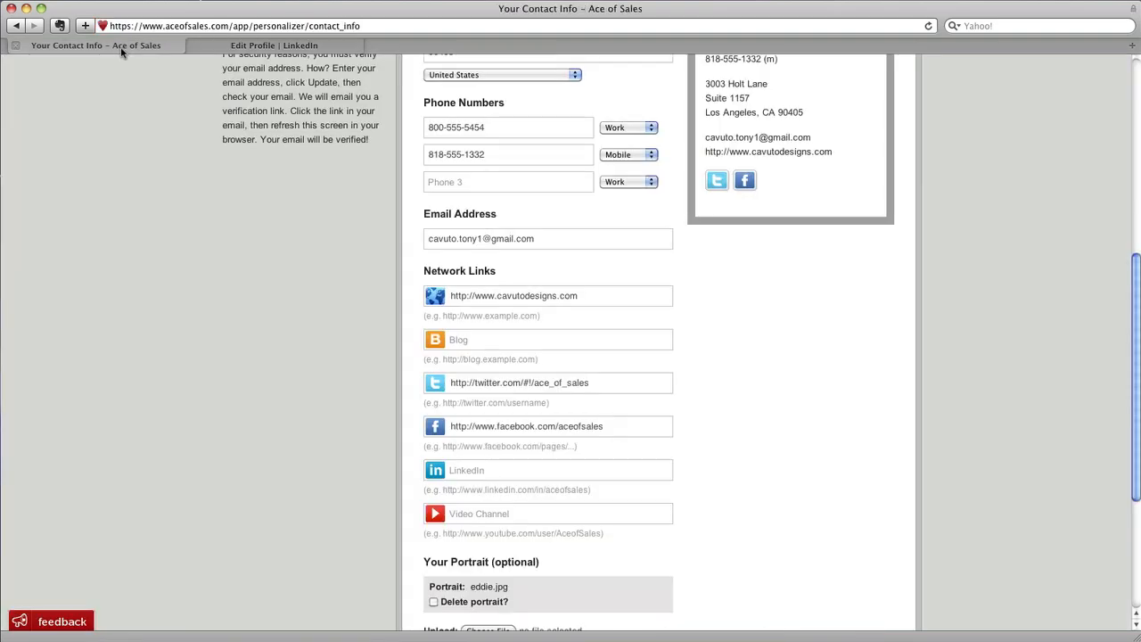
Paste Tony's public LinkedIn profile URL into the LinkedIn field and update
left_click(547, 470)
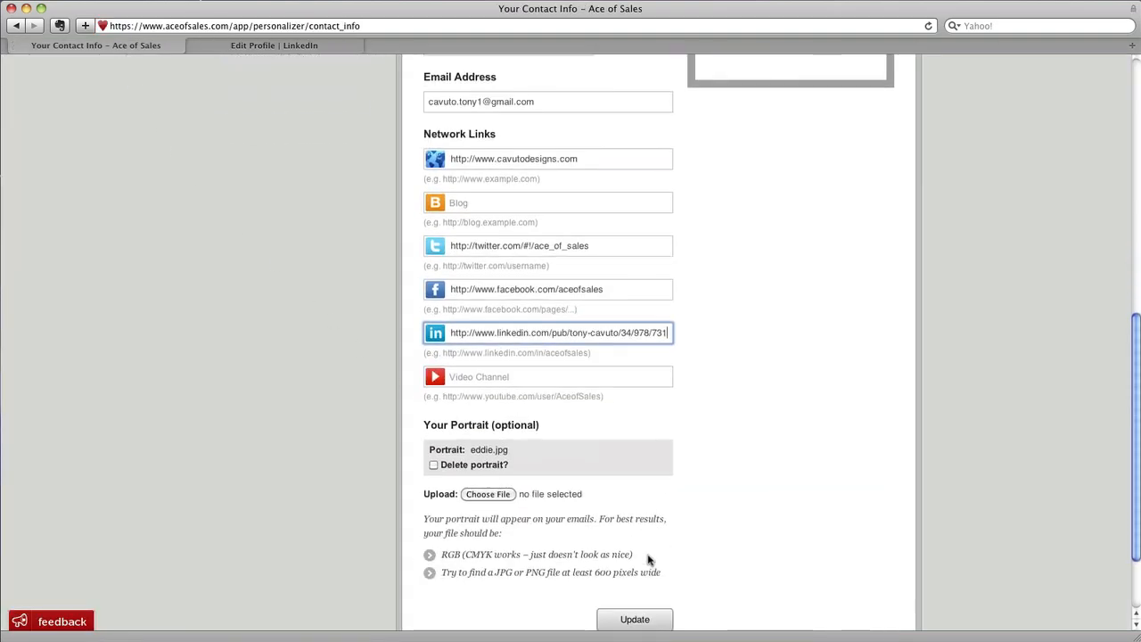
left_click(635, 619)
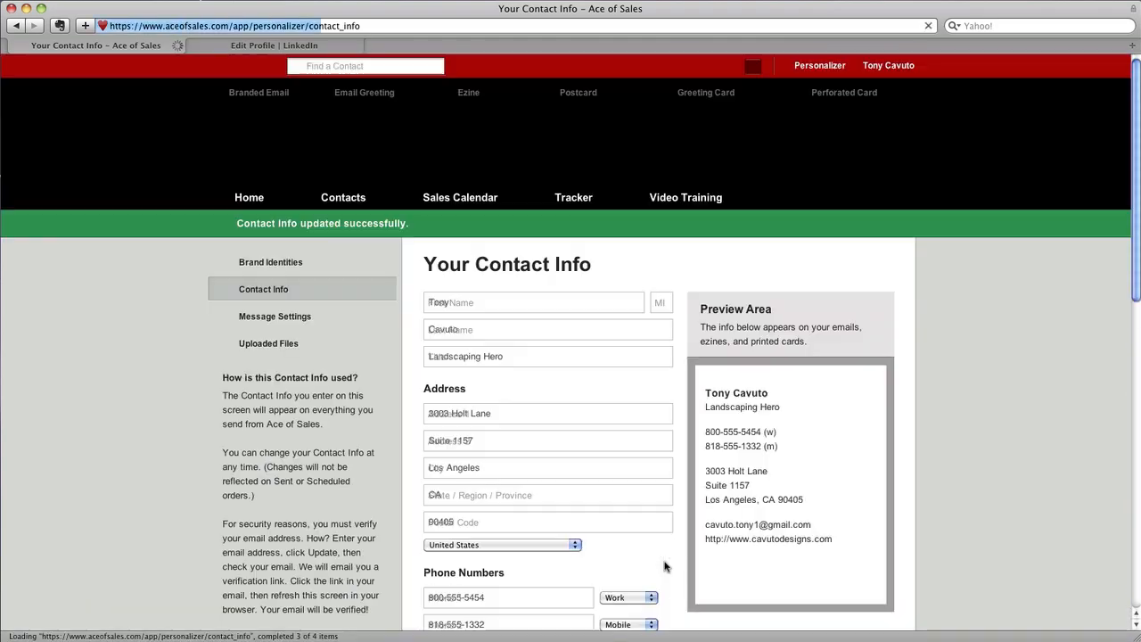